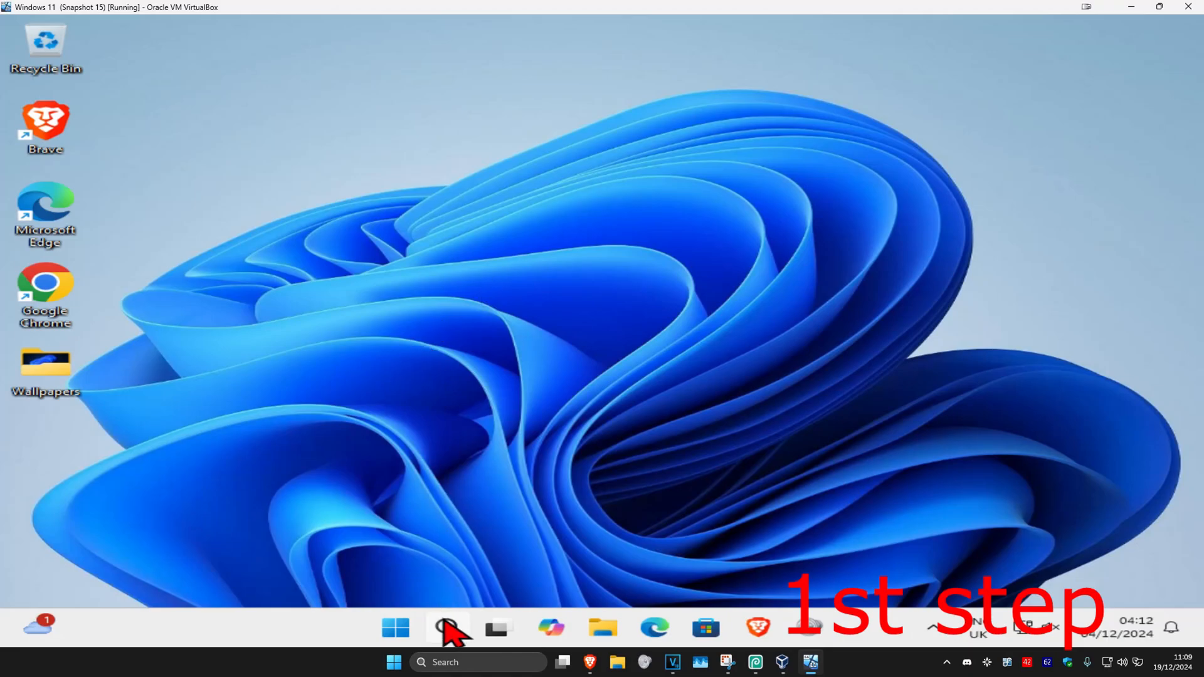
Launch Services from Windows Search and select the Windows Audio service in the list.
type("services")
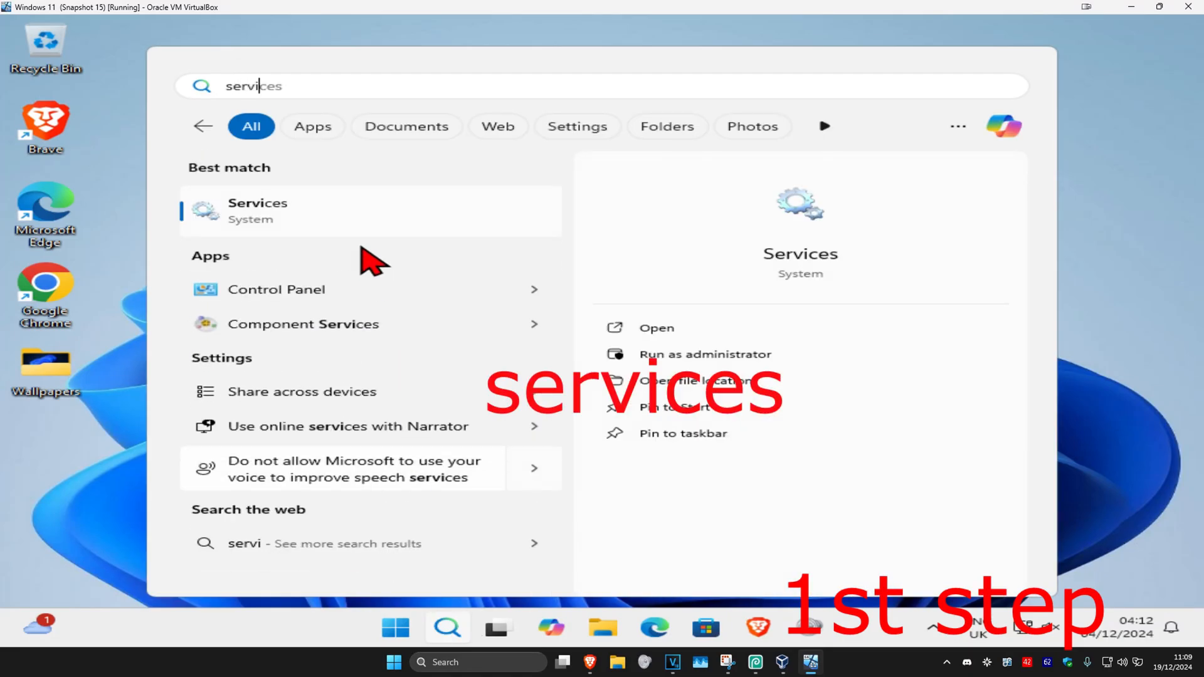
left_click(257, 210)
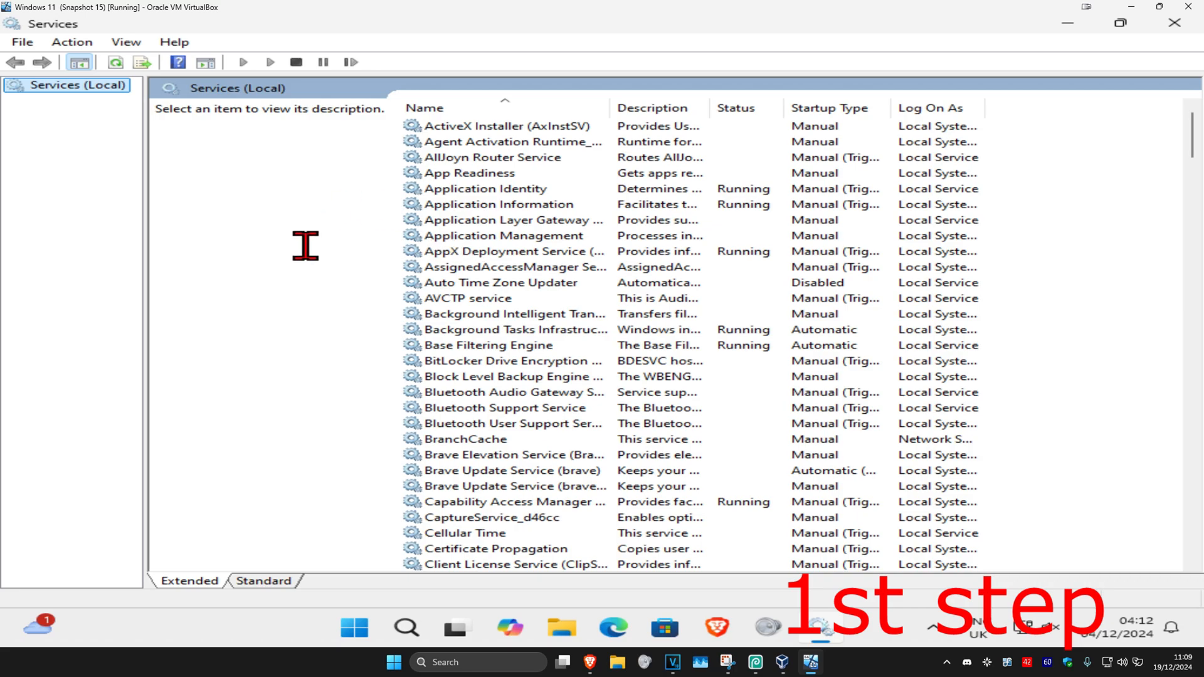
left_click(494, 126)
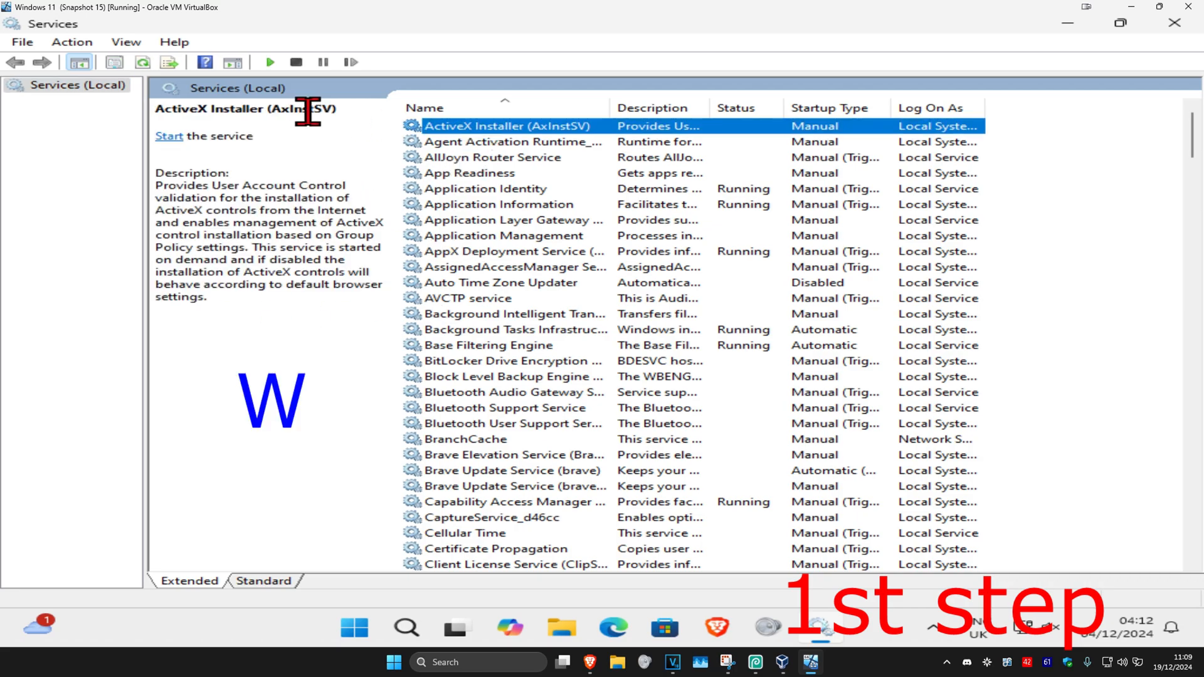
scroll("down", 3)
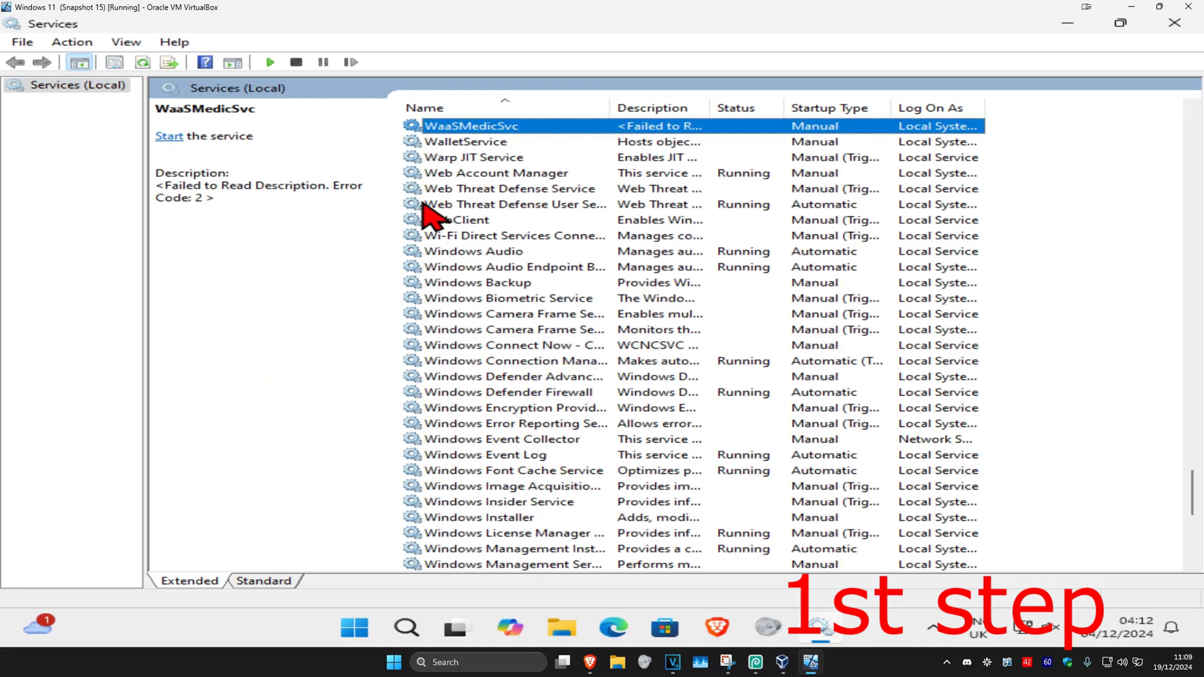
left_click(474, 251)
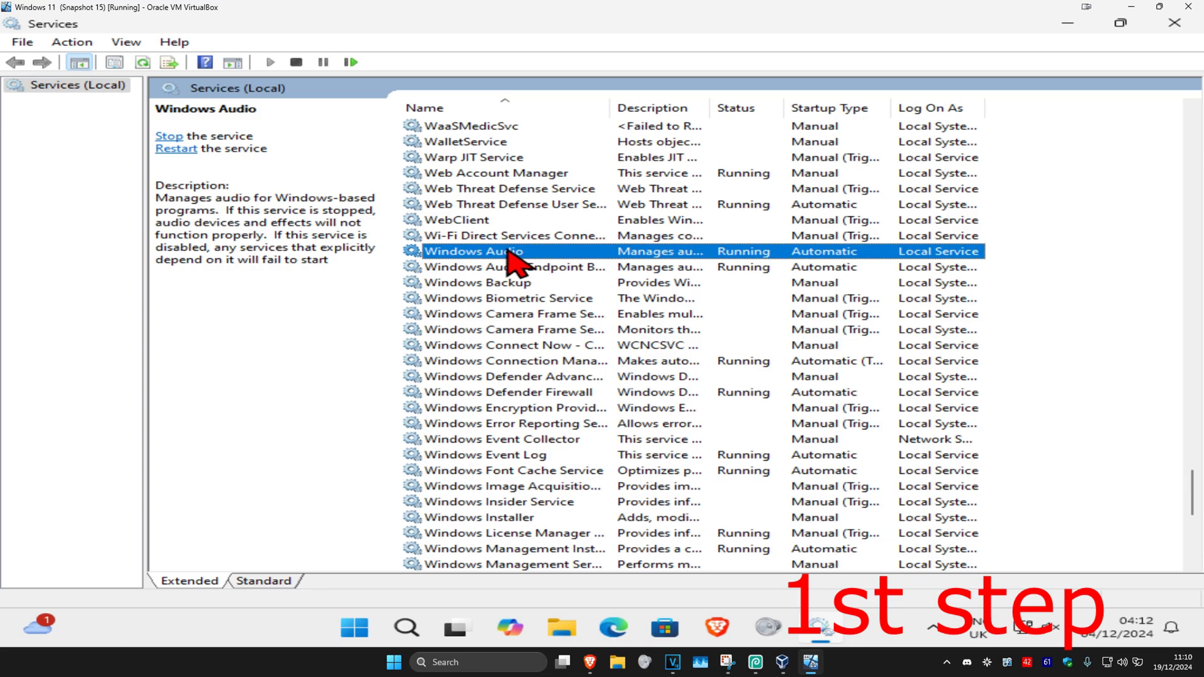
Verify Windows Audio is Automatic and Running in its properties, then select Windows Audio Endpoint Builder.
double_click(474, 251)
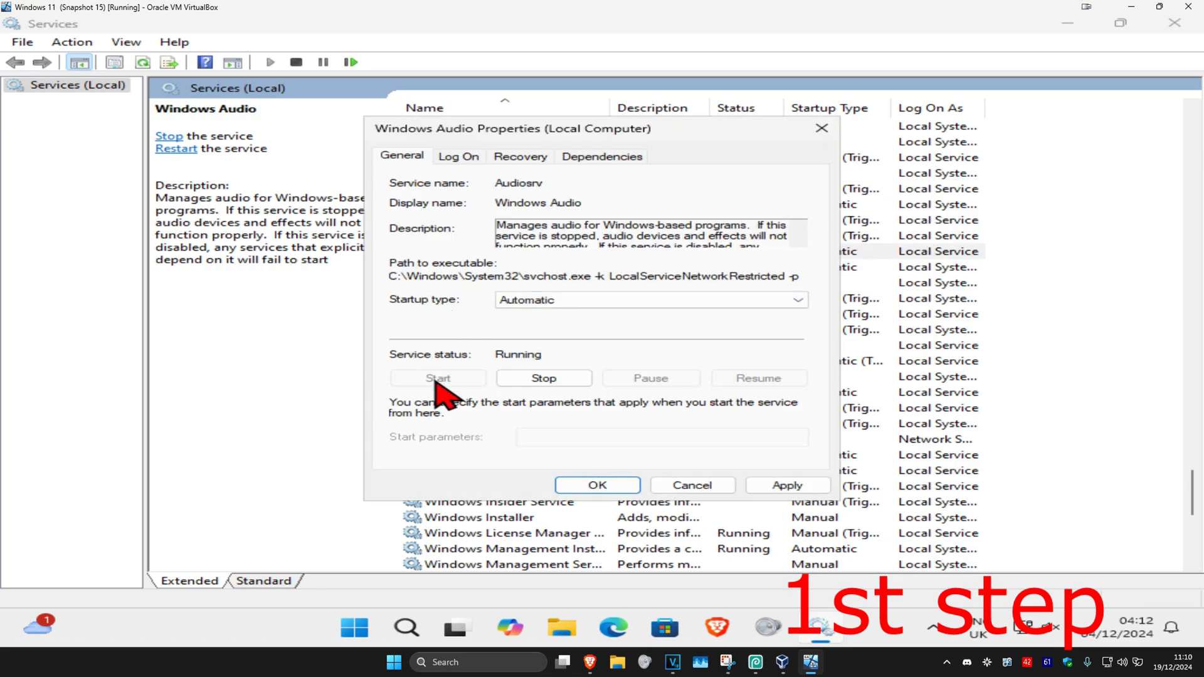
mouse_move(479, 382)
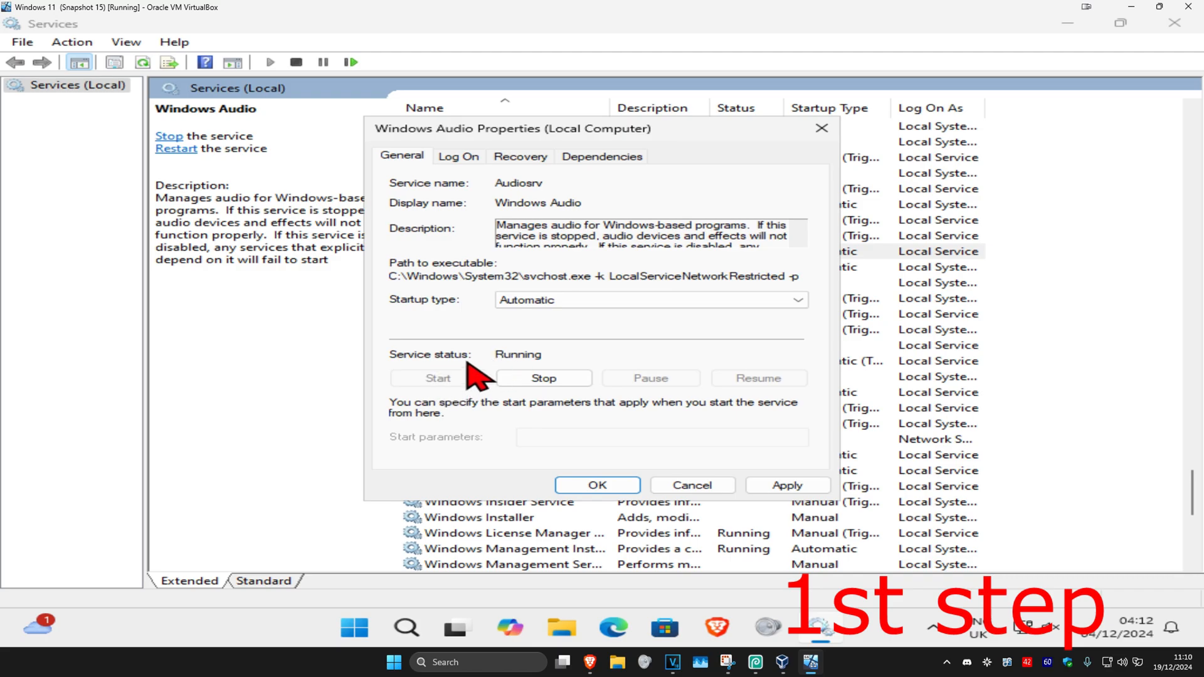
left_click(692, 484)
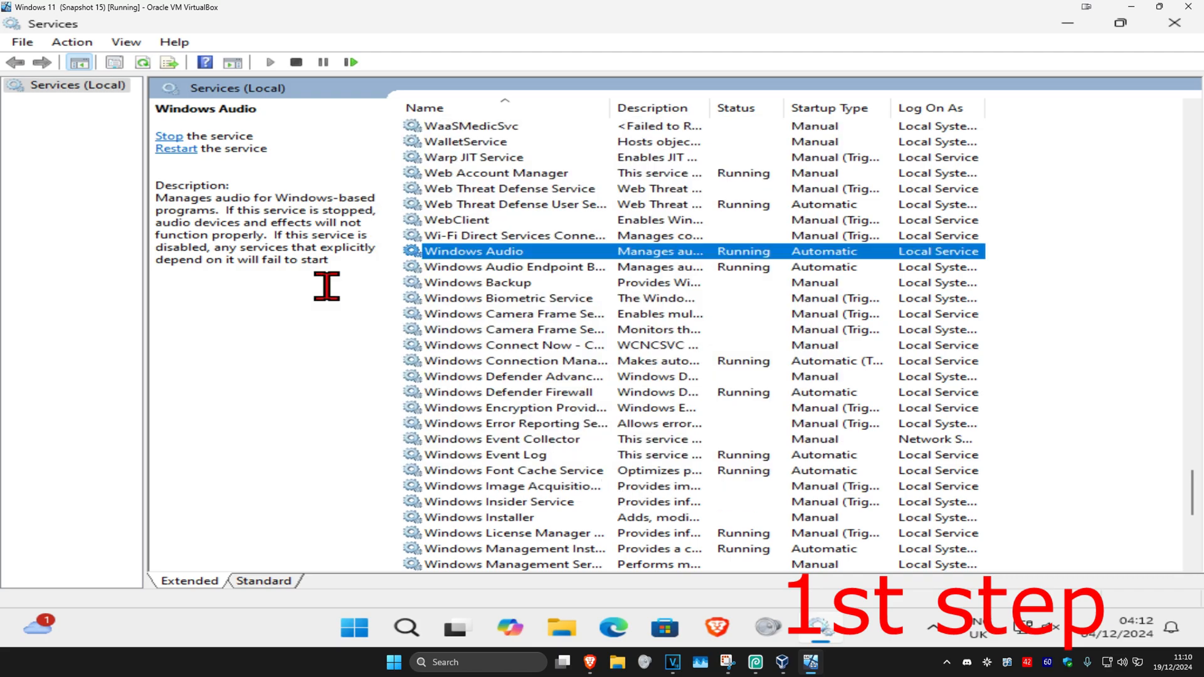
left_click(501, 267)
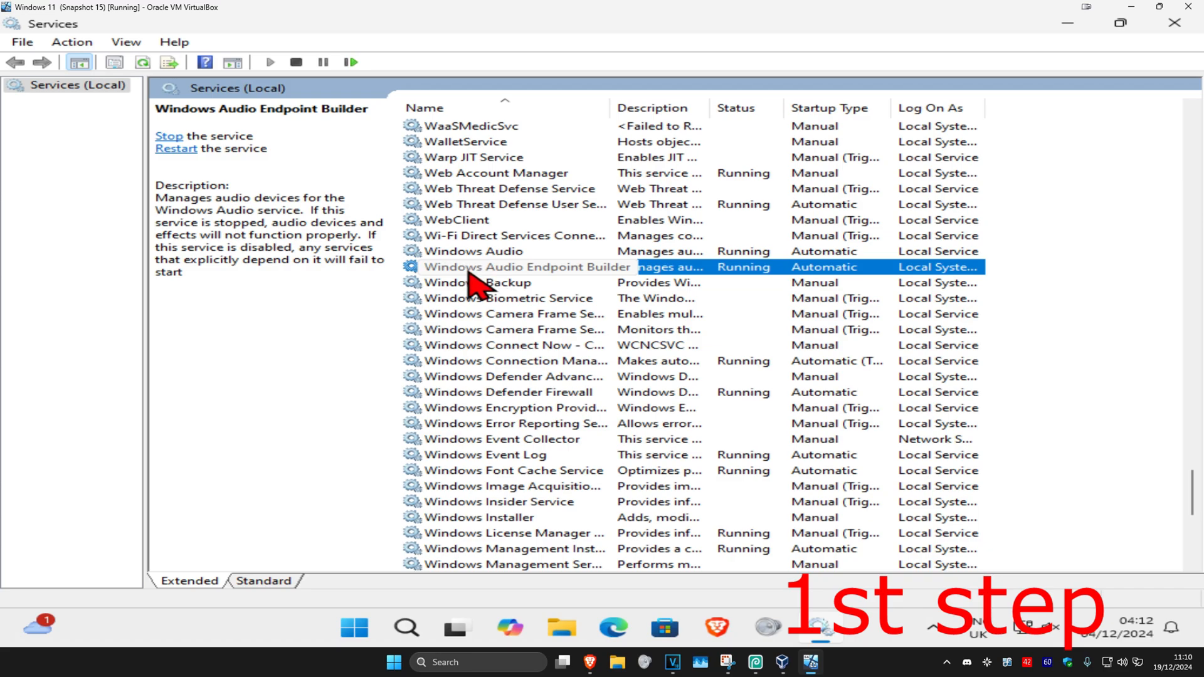
Check Windows Audio Endpoint Builder's properties and launch Device Manager from Windows Search.
double_click(524, 266)
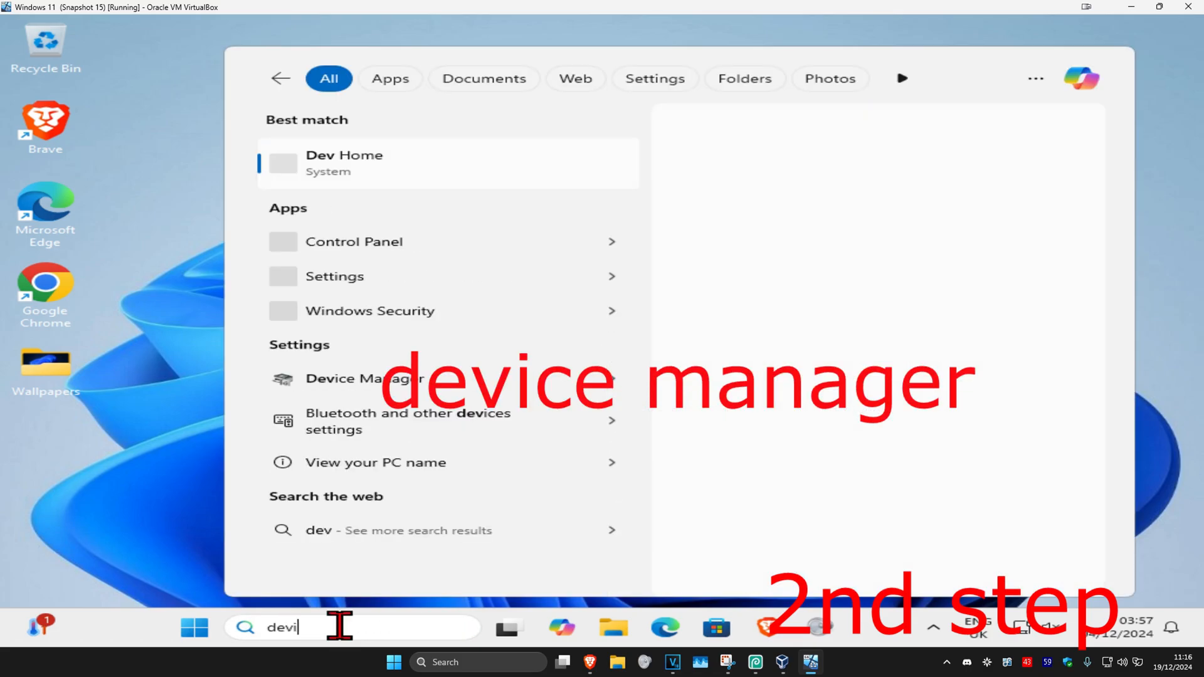
left_click(348, 379)
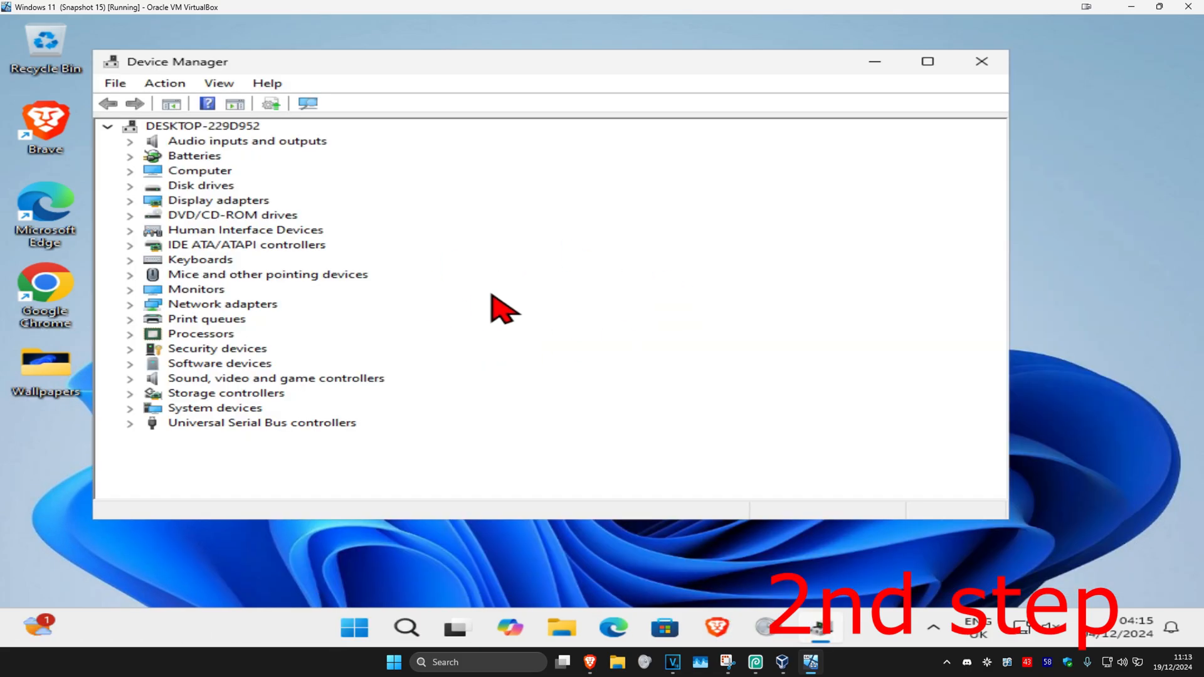
mouse_move(491, 331)
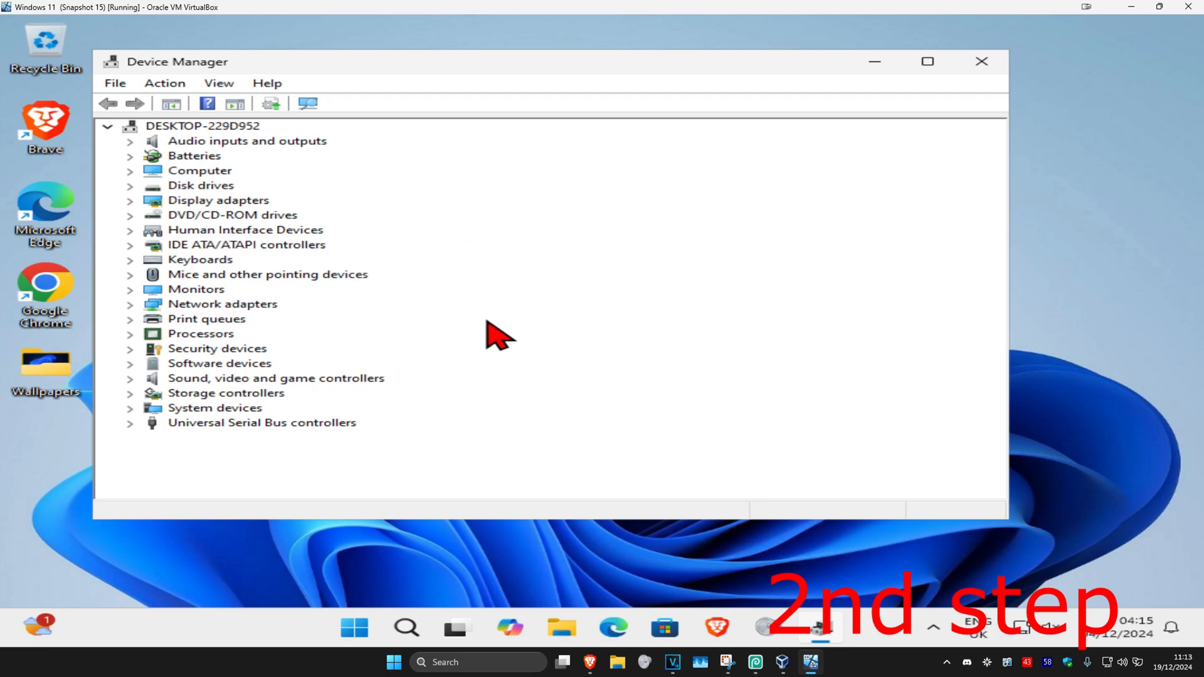
mouse_move(256, 152)
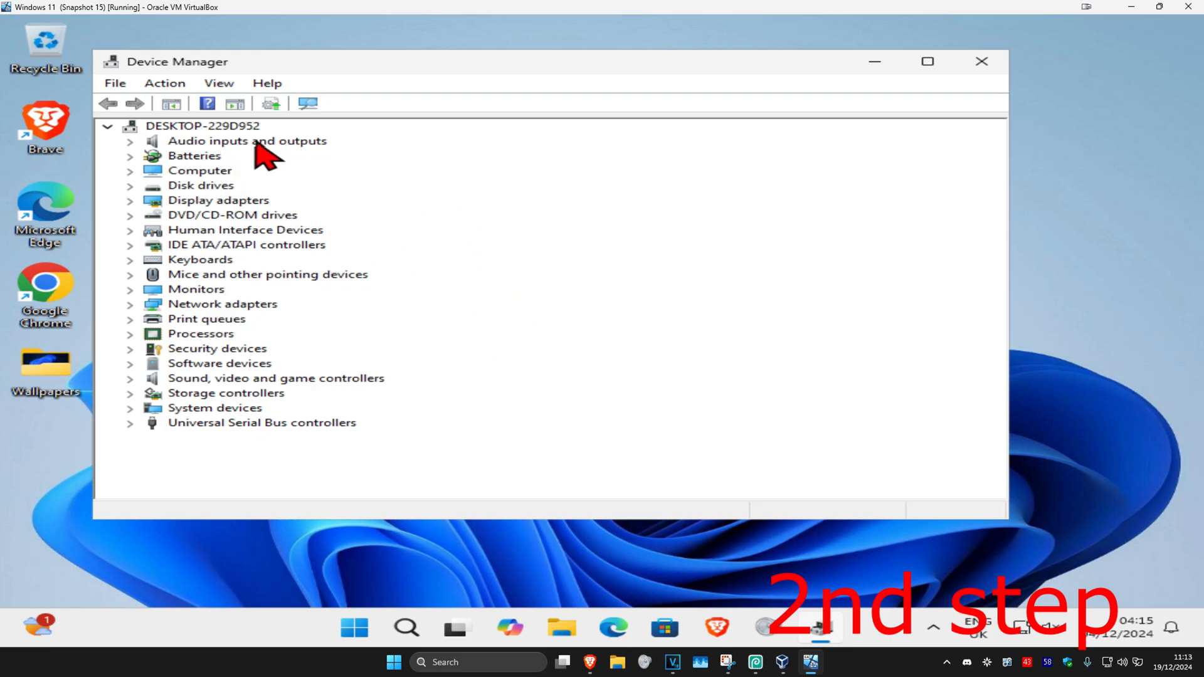
Expand audio inputs/outputs and sound controllers and select High Definition Audio Device.
left_click(128, 141)
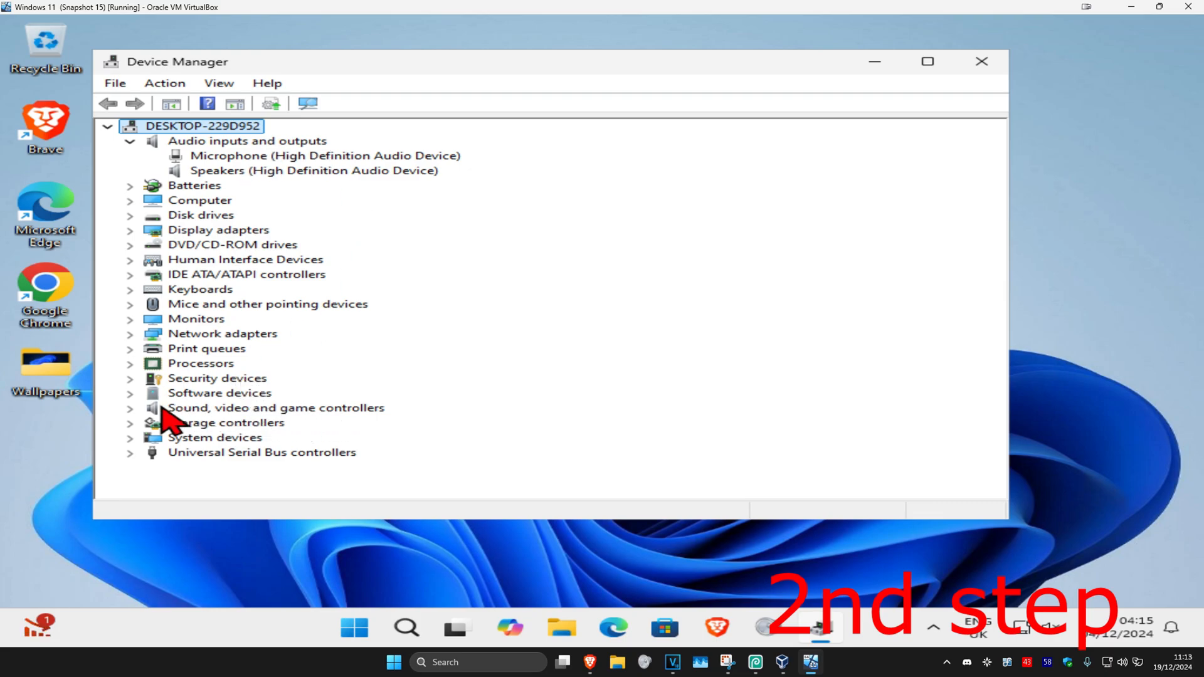
left_click(129, 407)
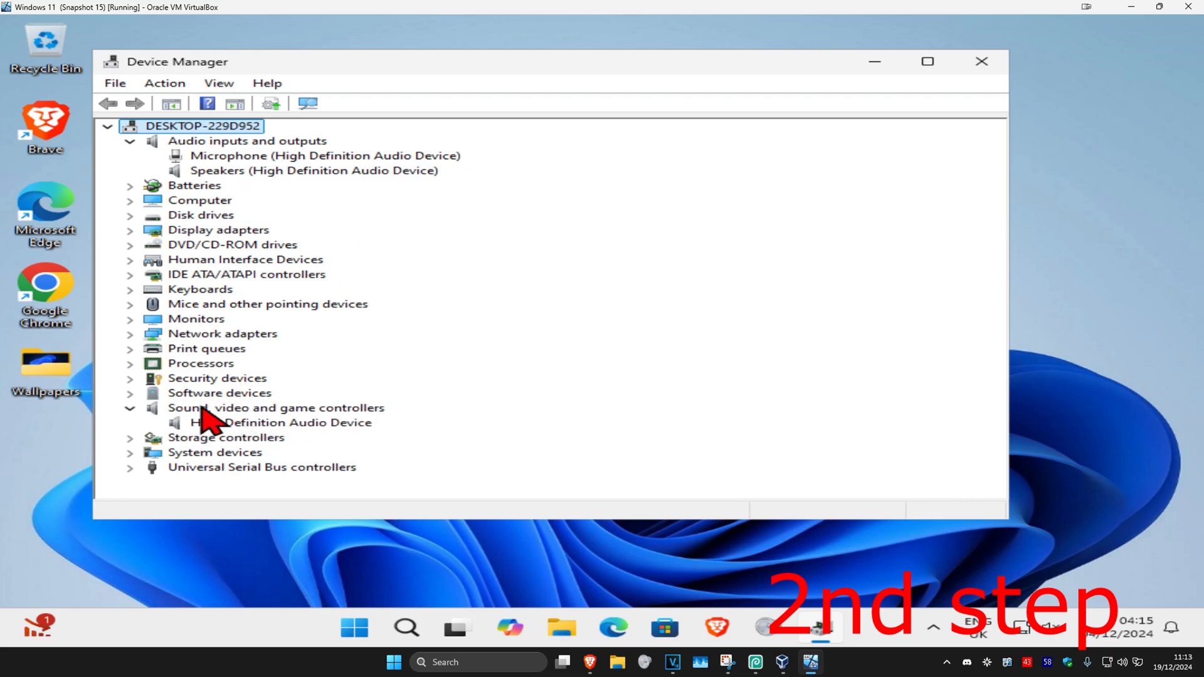
left_click(267, 423)
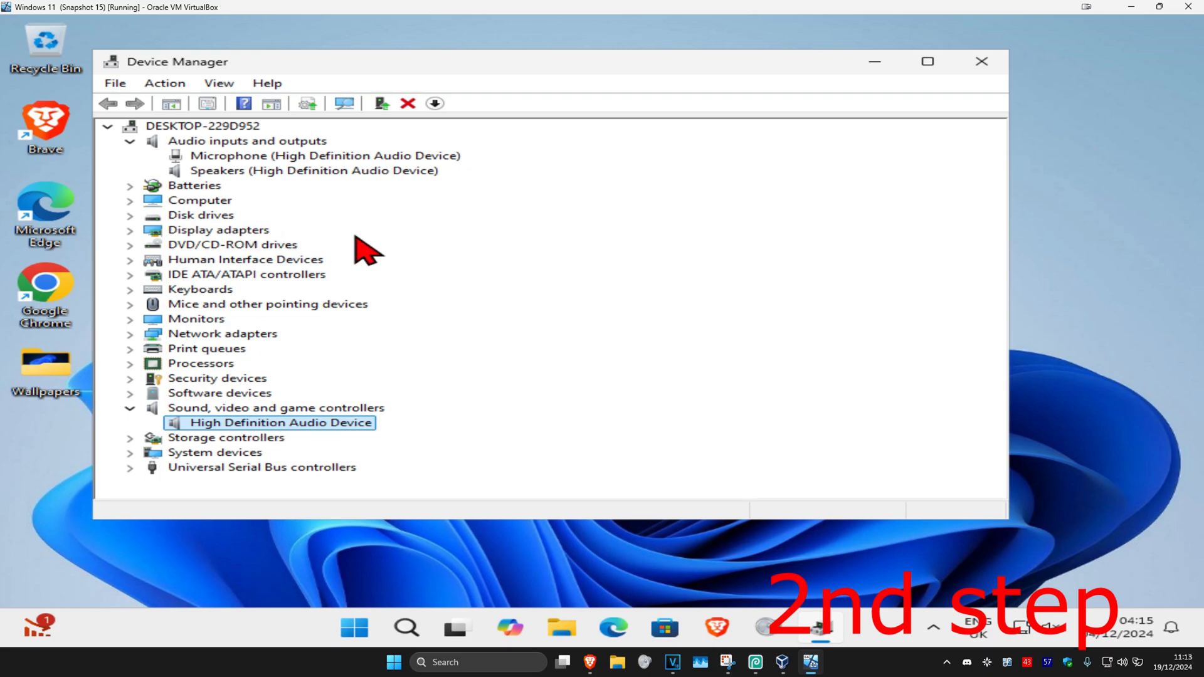
Run Update driver with automatic search on High Definition Audio Device, confirming the best driver is installed.
right_click(279, 422)
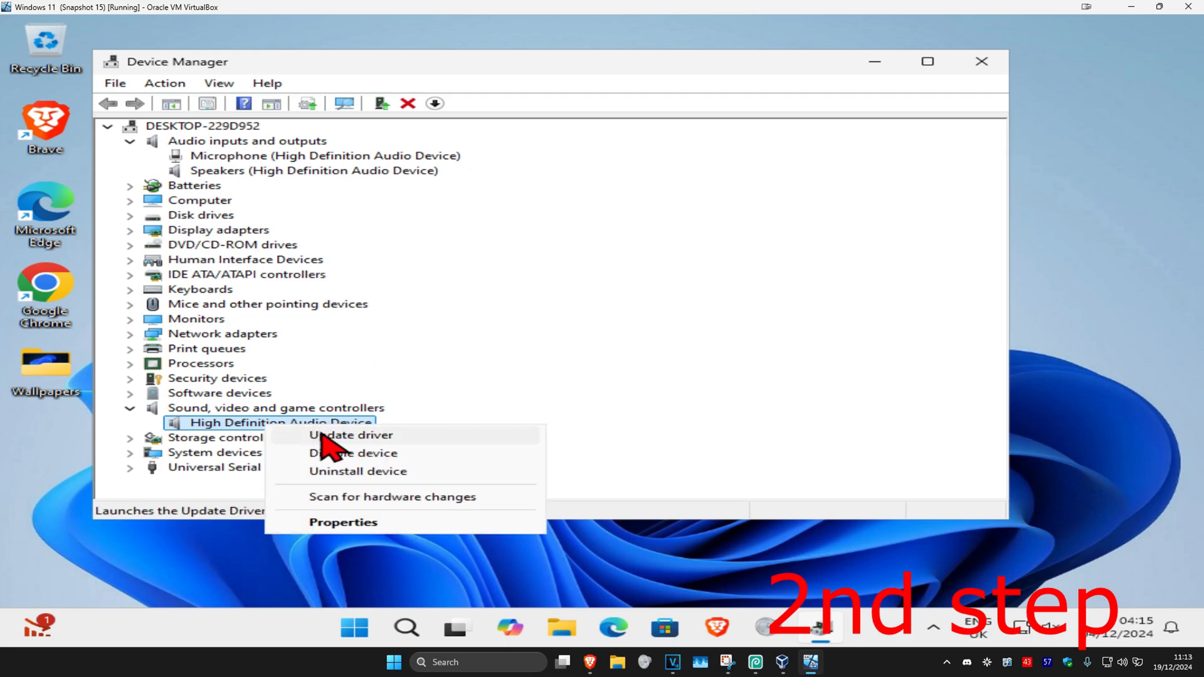
left_click(351, 435)
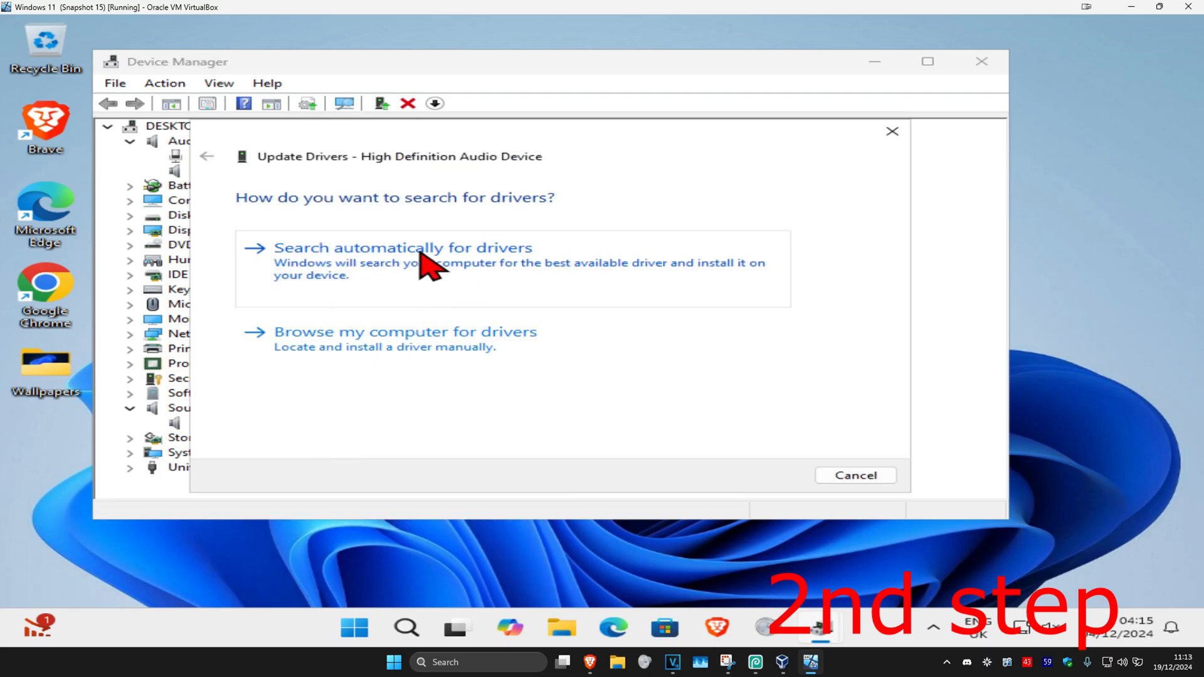
left_click(404, 248)
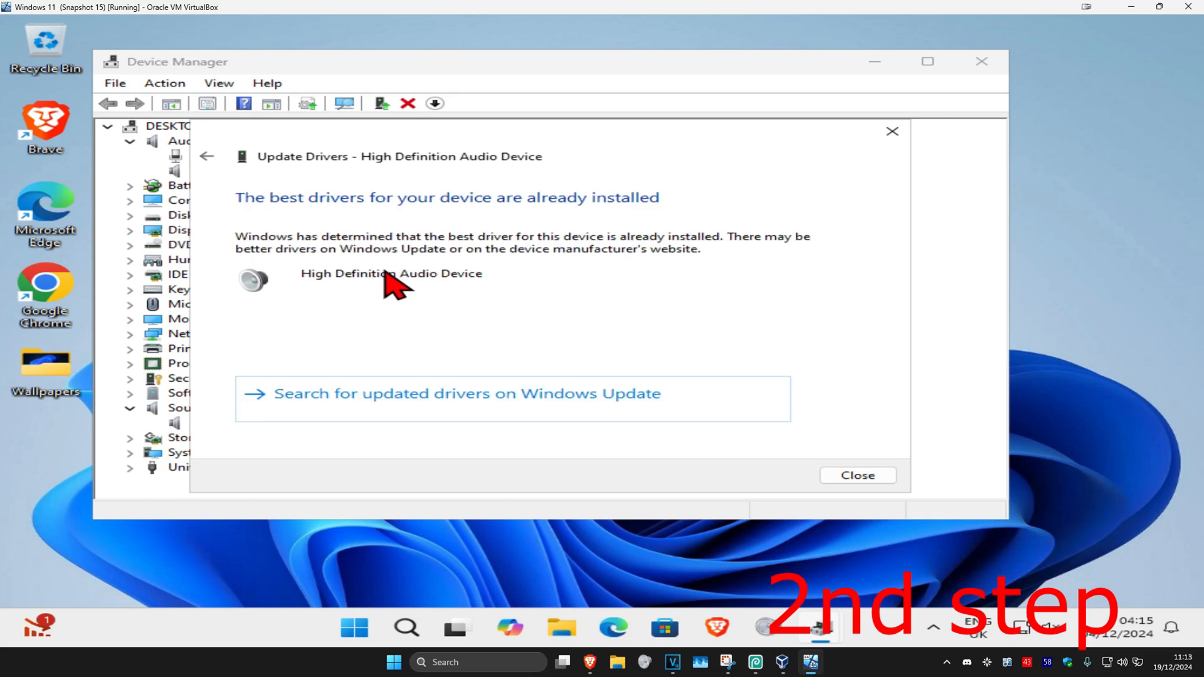
mouse_move(504, 306)
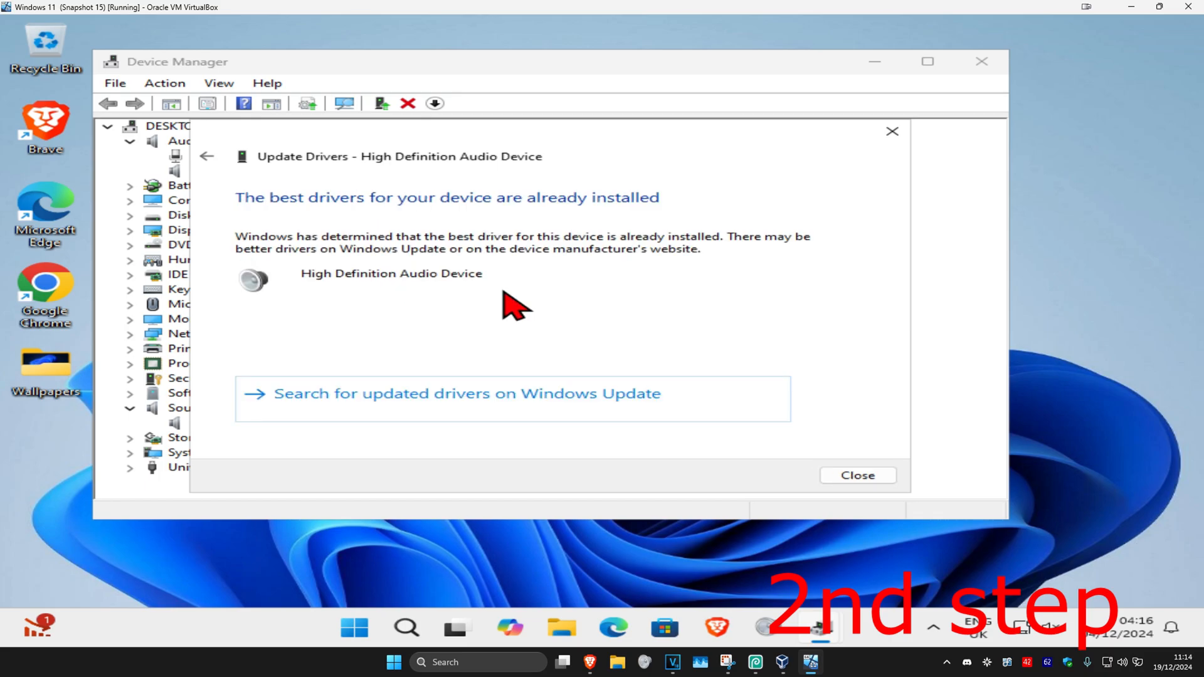
mouse_move(575, 308)
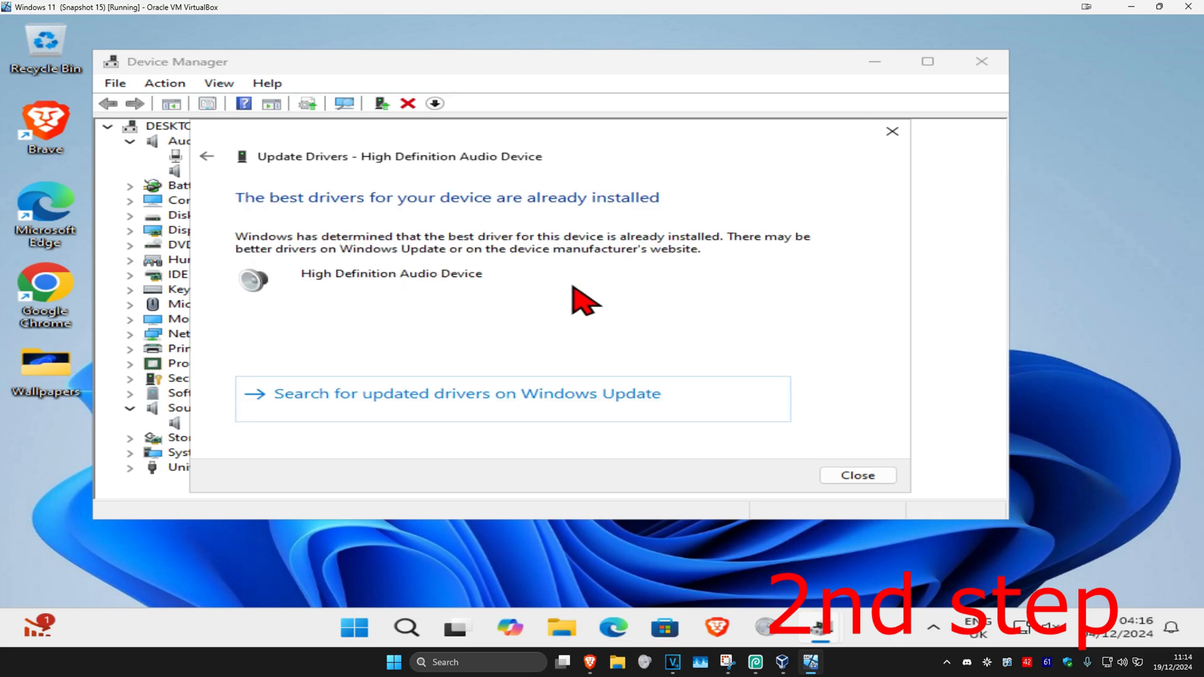